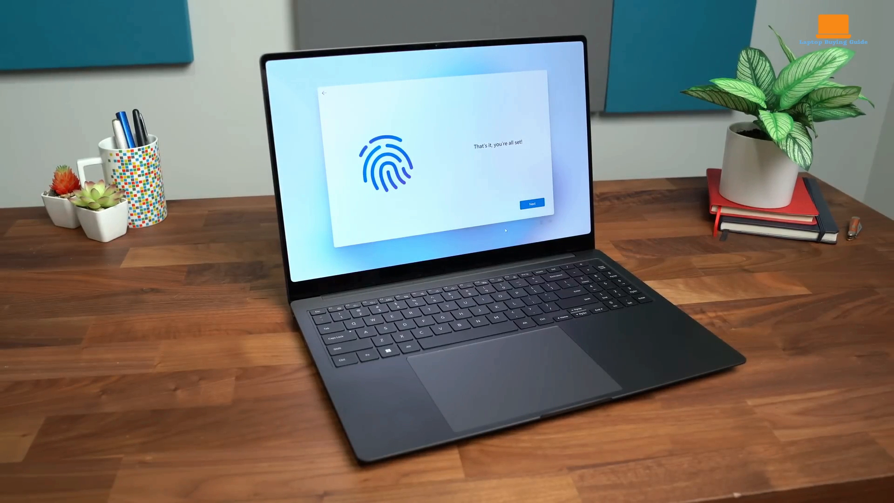
left_click(530, 202)
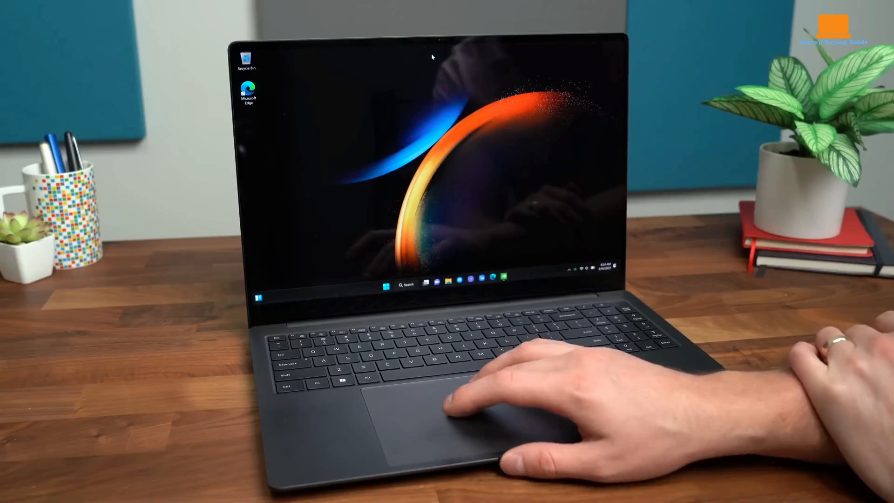